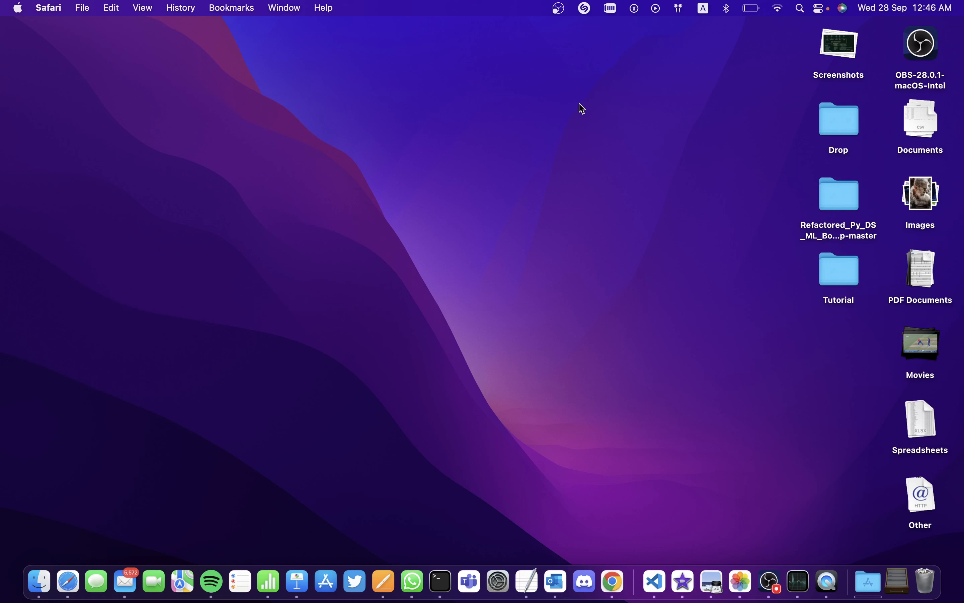
mouse_move(141, 8)
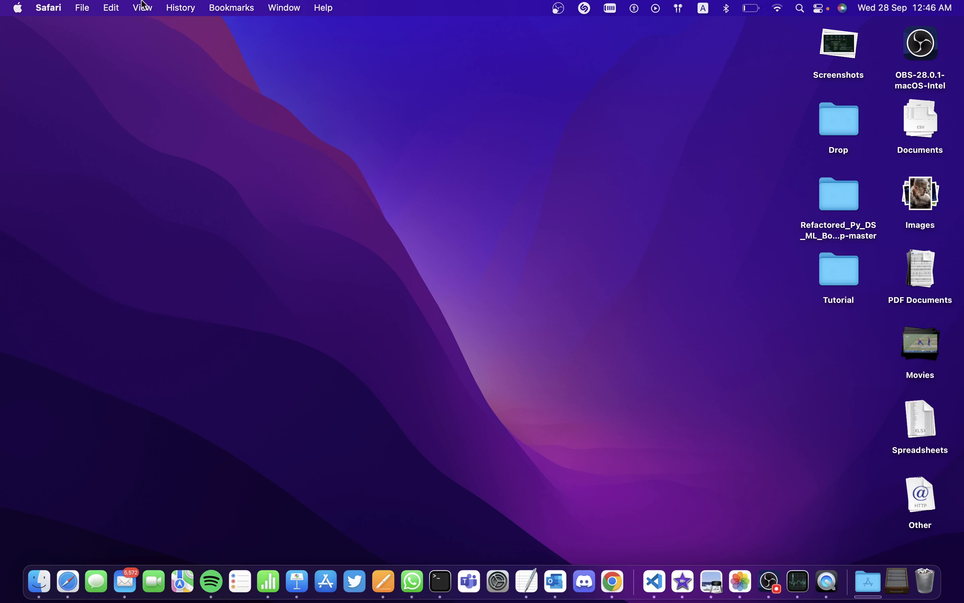
mouse_move(91, 90)
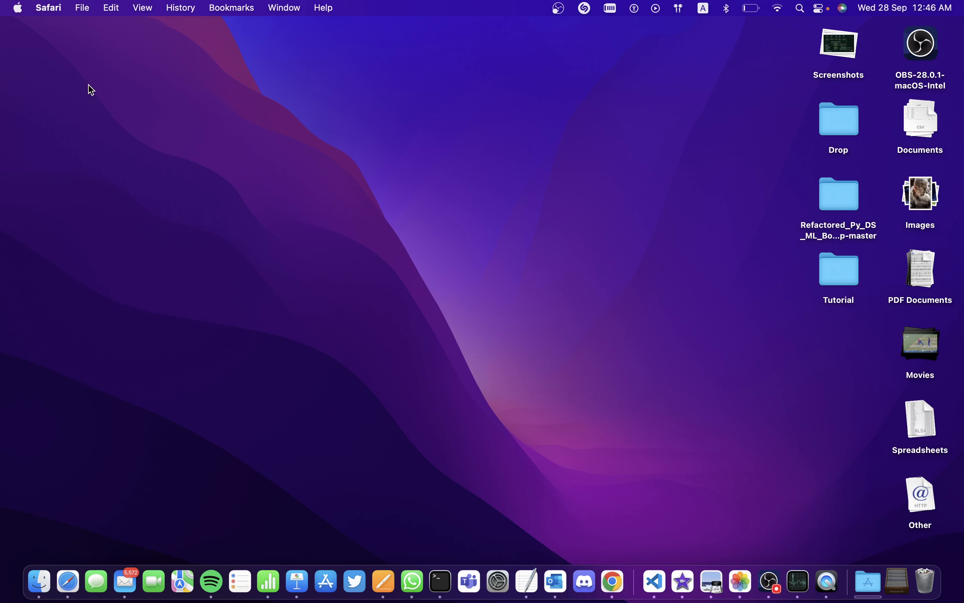
mouse_move(715, 183)
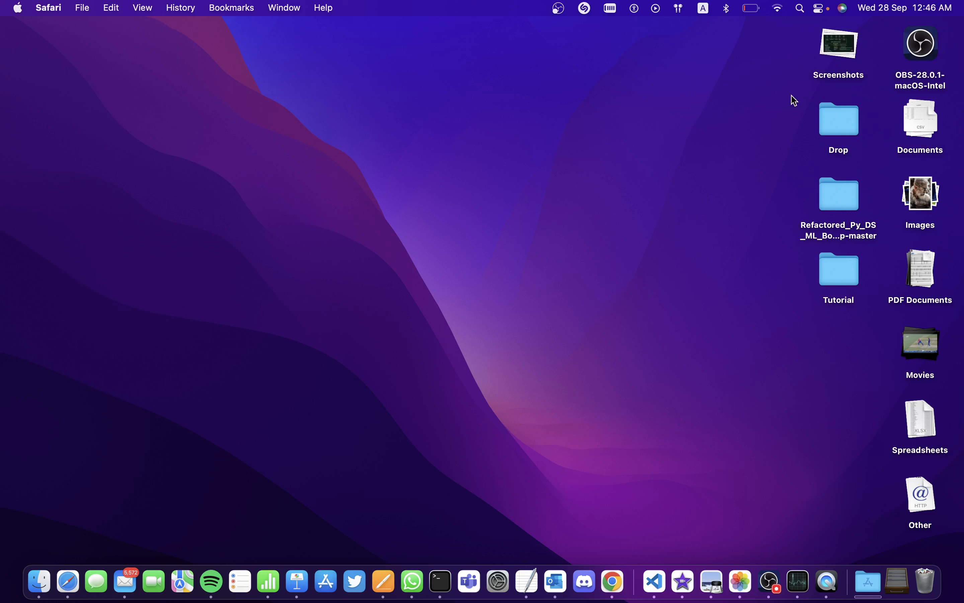
mouse_move(821, 578)
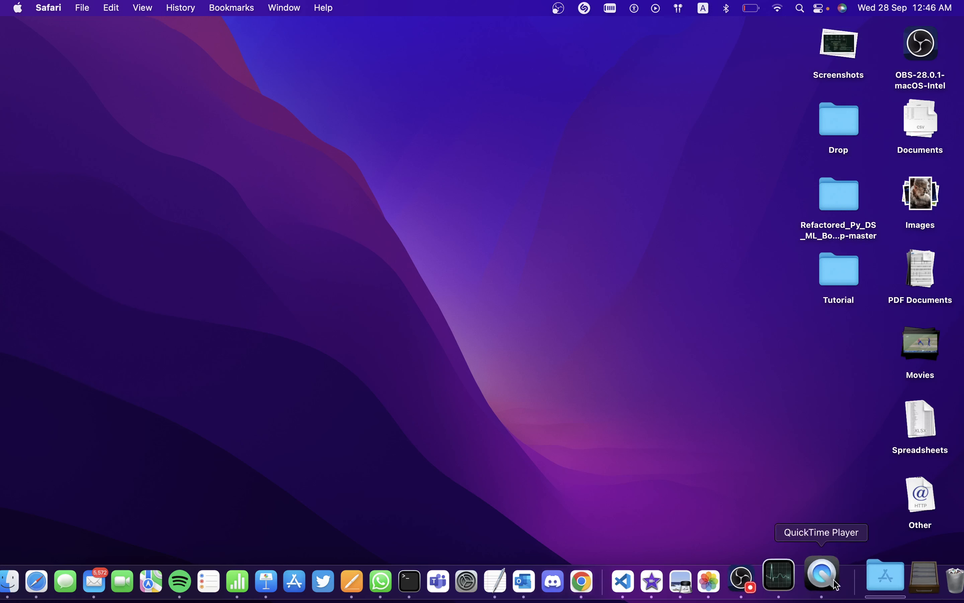
mouse_move(401, 203)
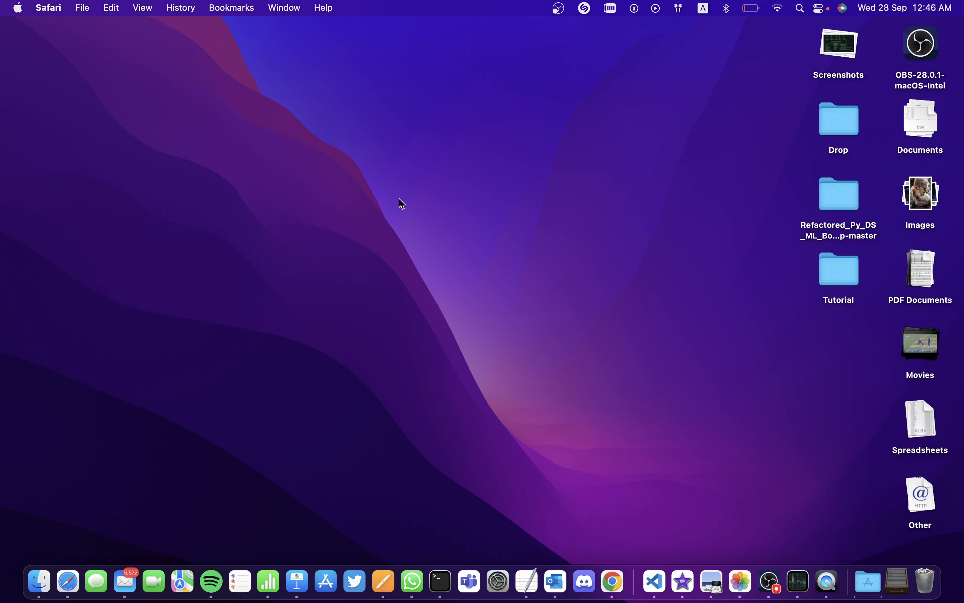
mouse_move(758, 191)
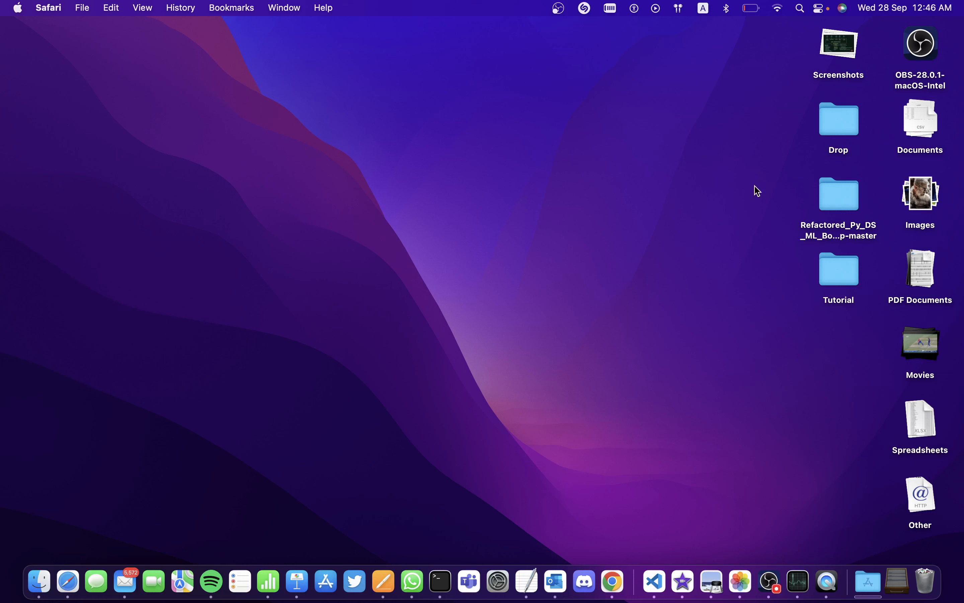
mouse_move(698, 160)
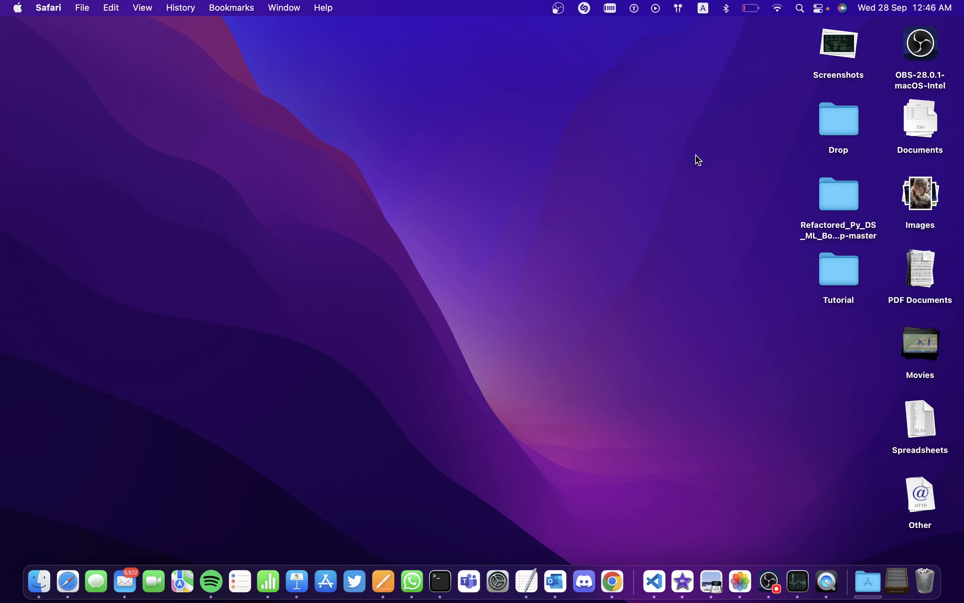
- Bring up the desktop's context menu with its Use Stacks option on an empty area
right_click(698, 160)
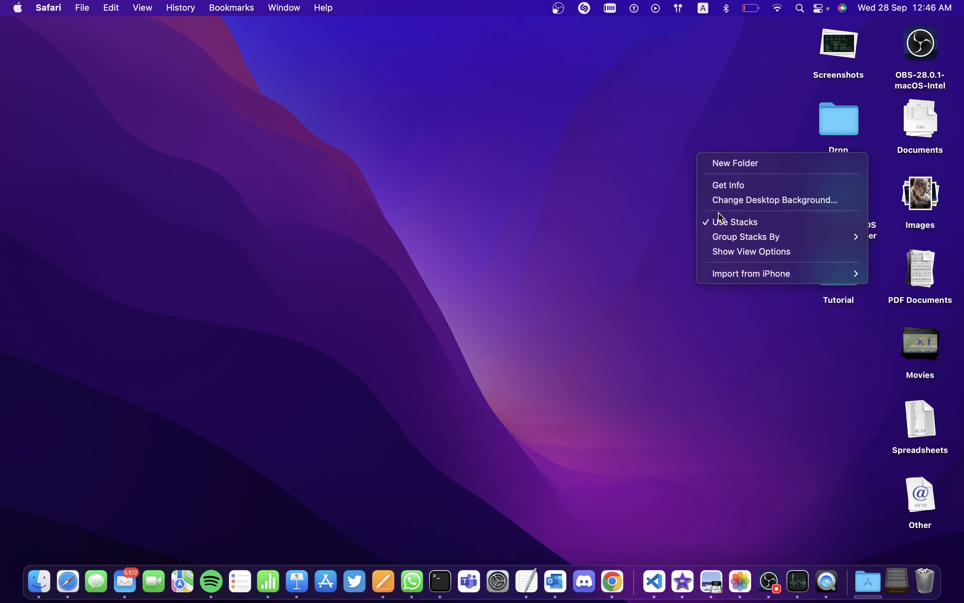
mouse_move(746, 237)
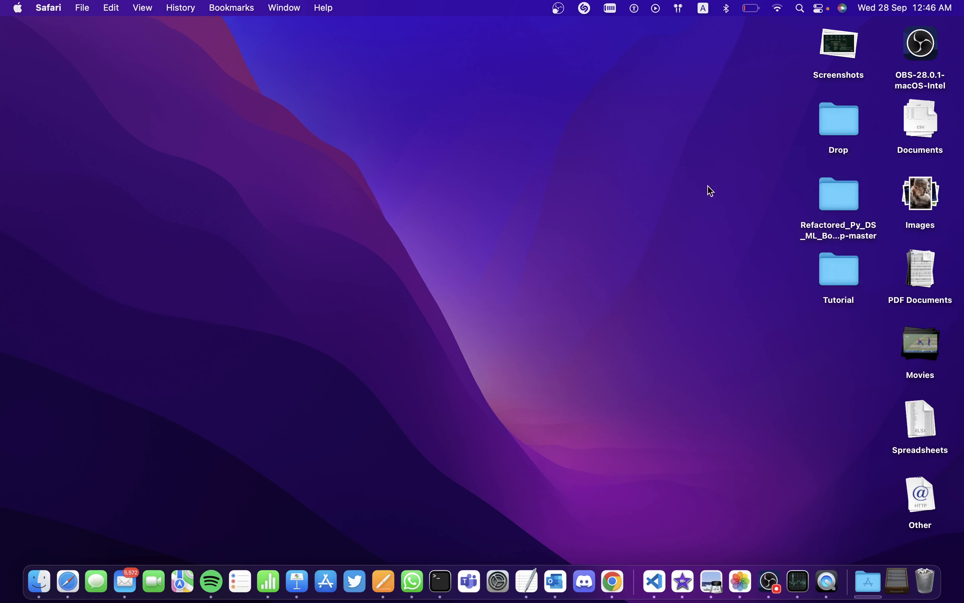
mouse_move(849, 381)
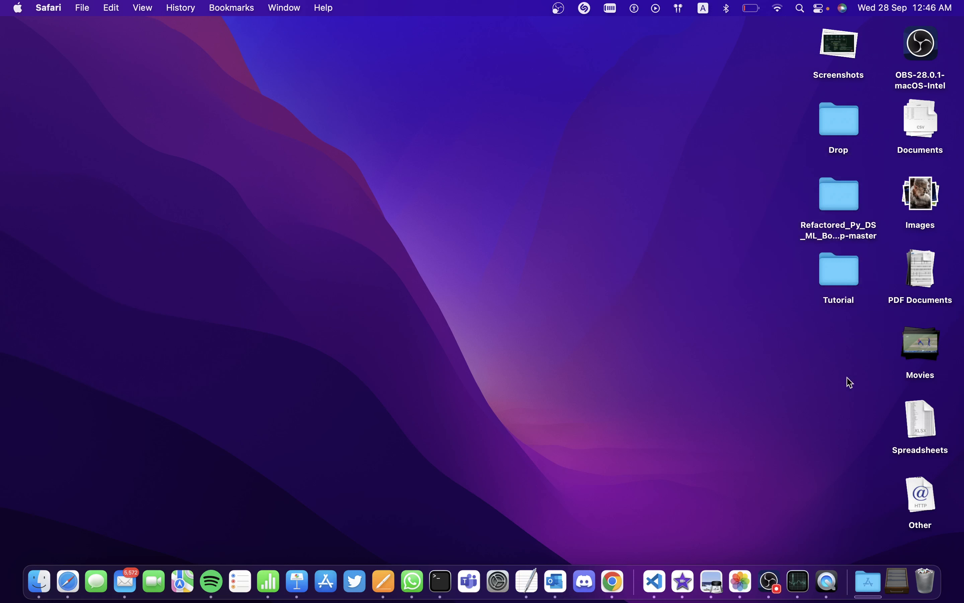
mouse_move(923, 135)
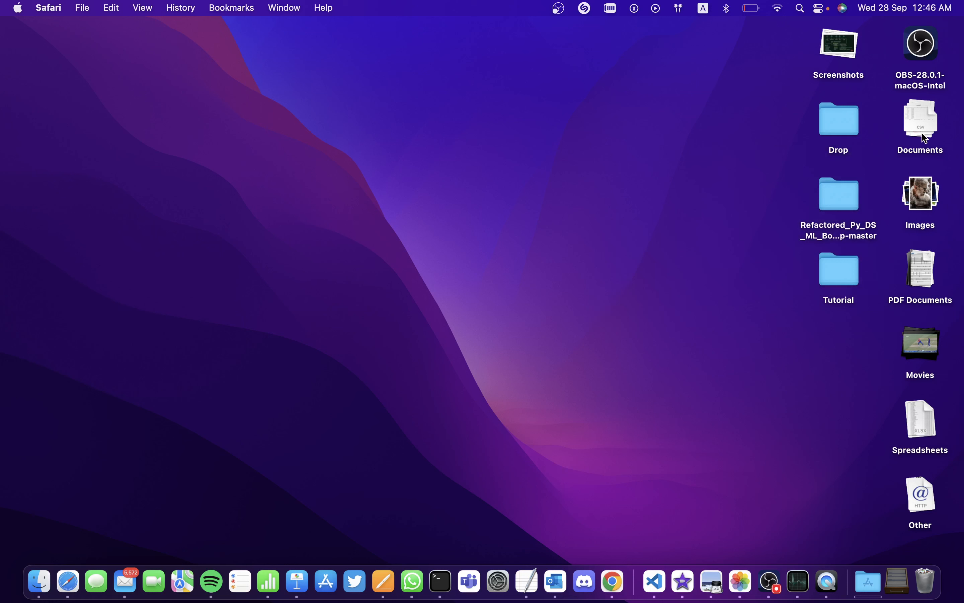
left_click(920, 117)
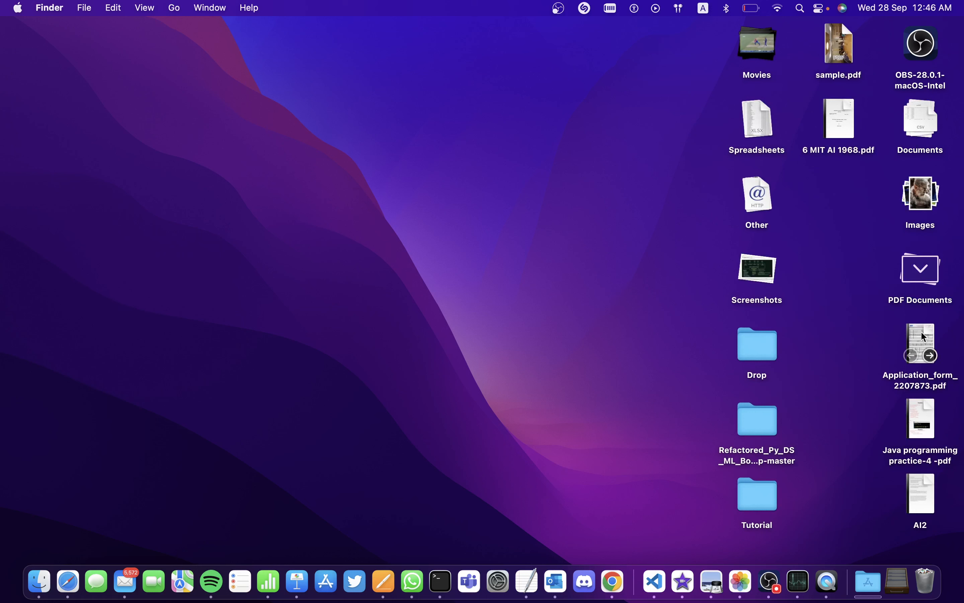
mouse_move(927, 262)
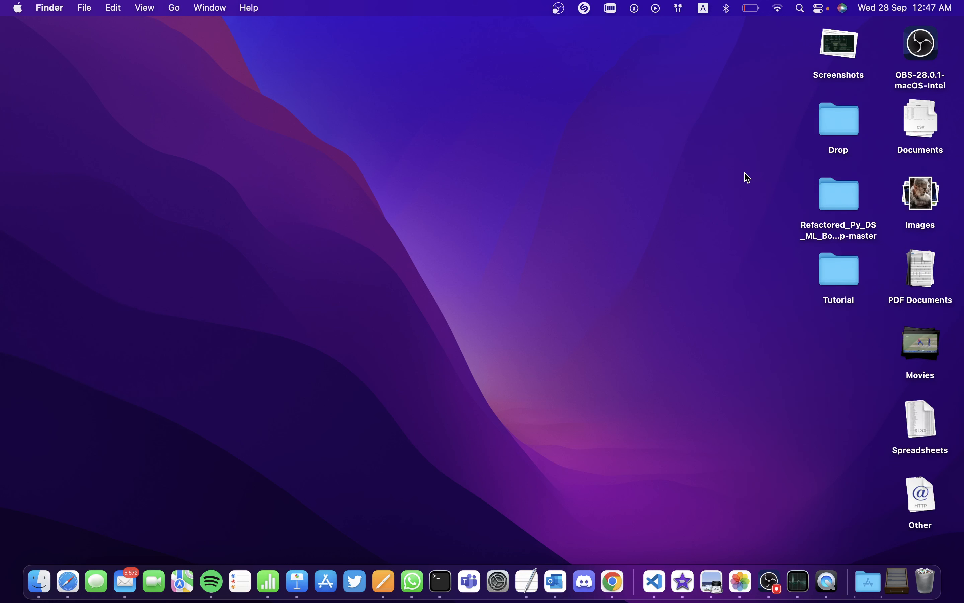
right_click(746, 178)
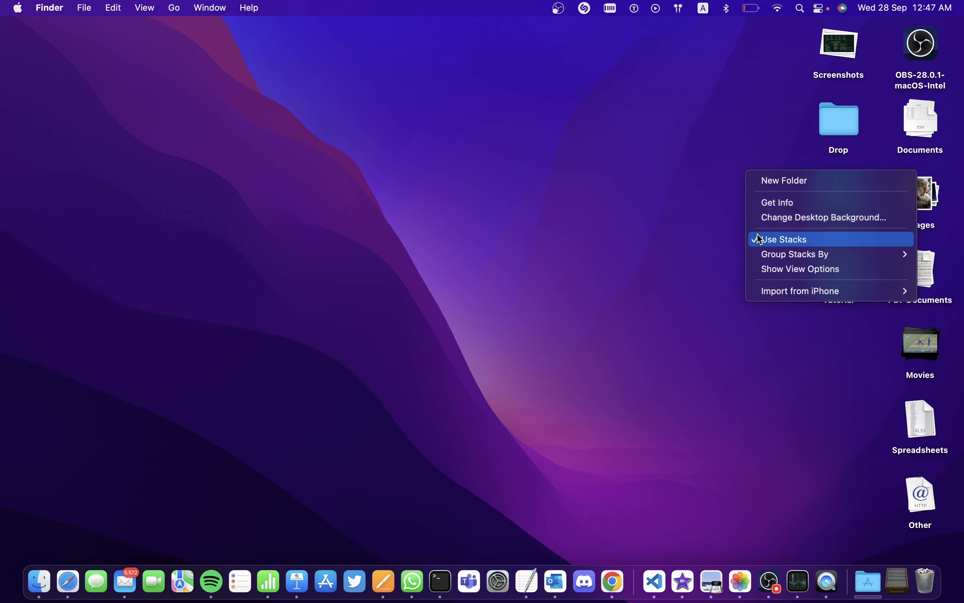
left_click(782, 239)
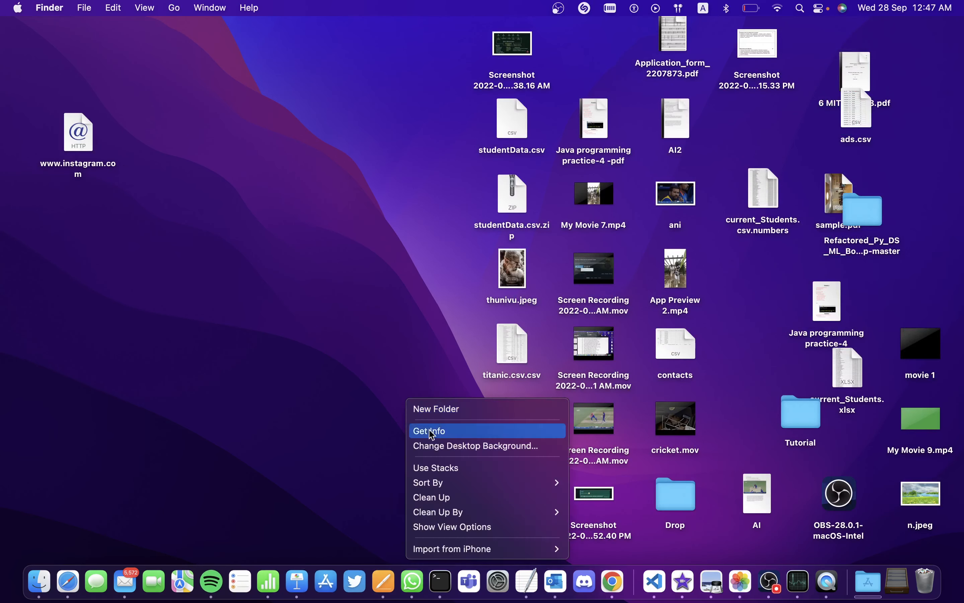
left_click(436, 468)
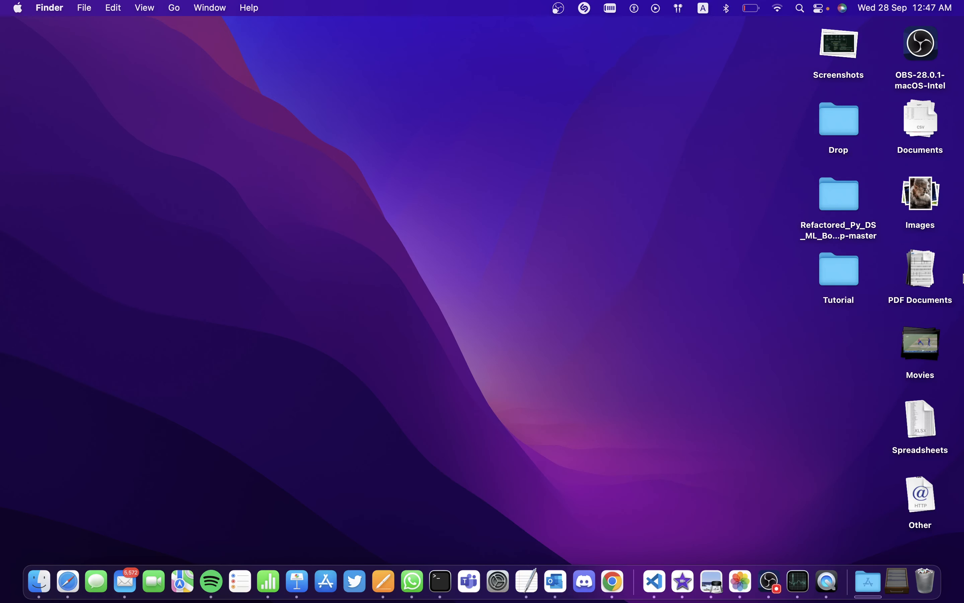
mouse_move(829, 318)
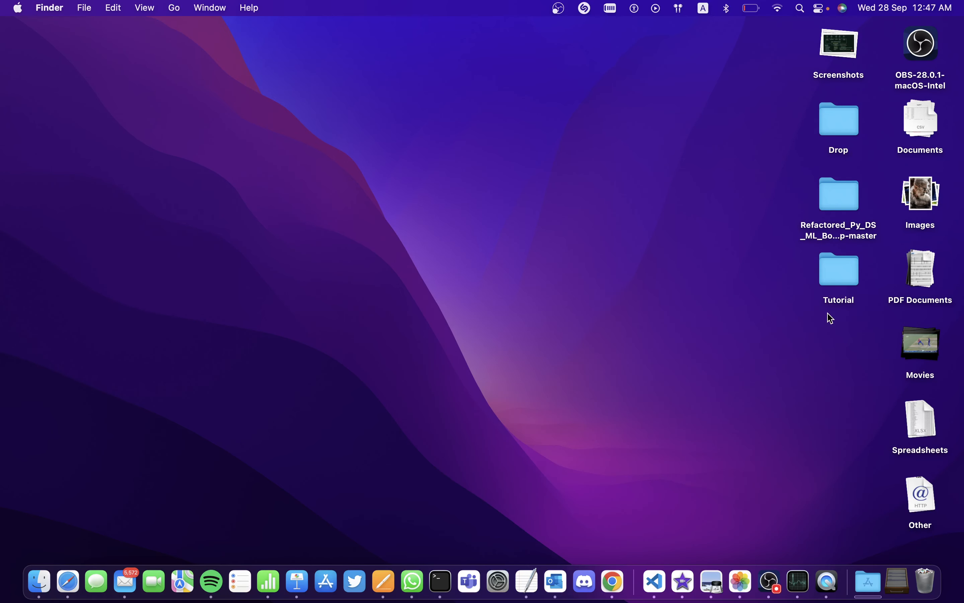